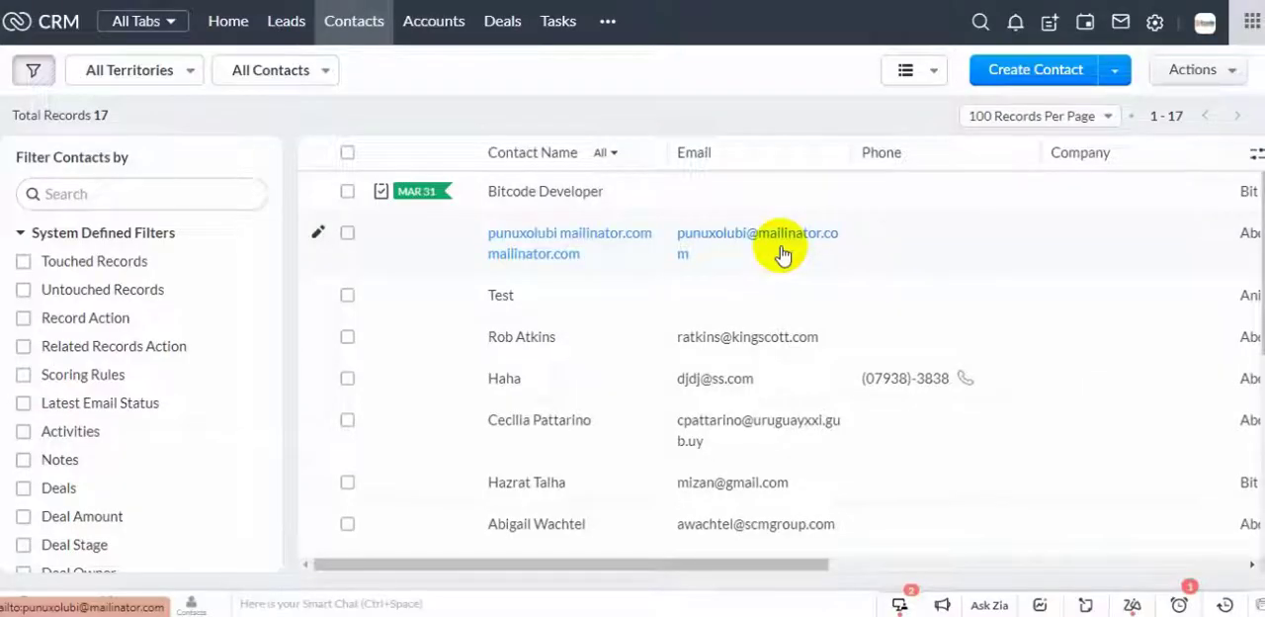
mouse_move(512, 87)
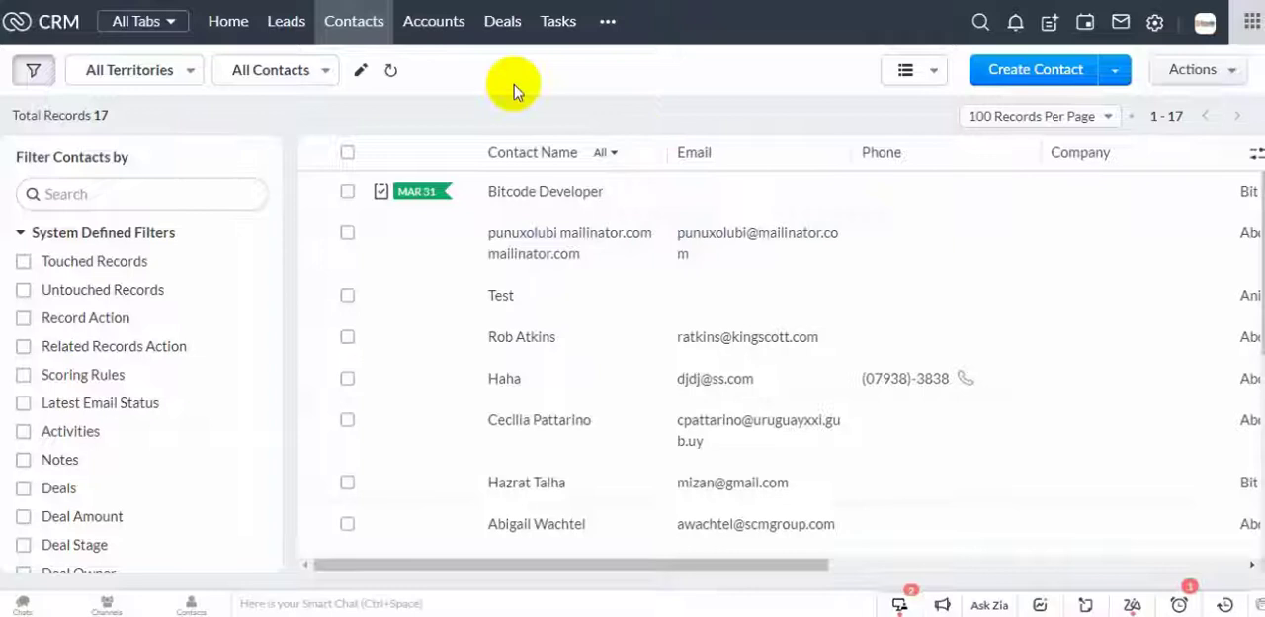
mouse_move(485, 102)
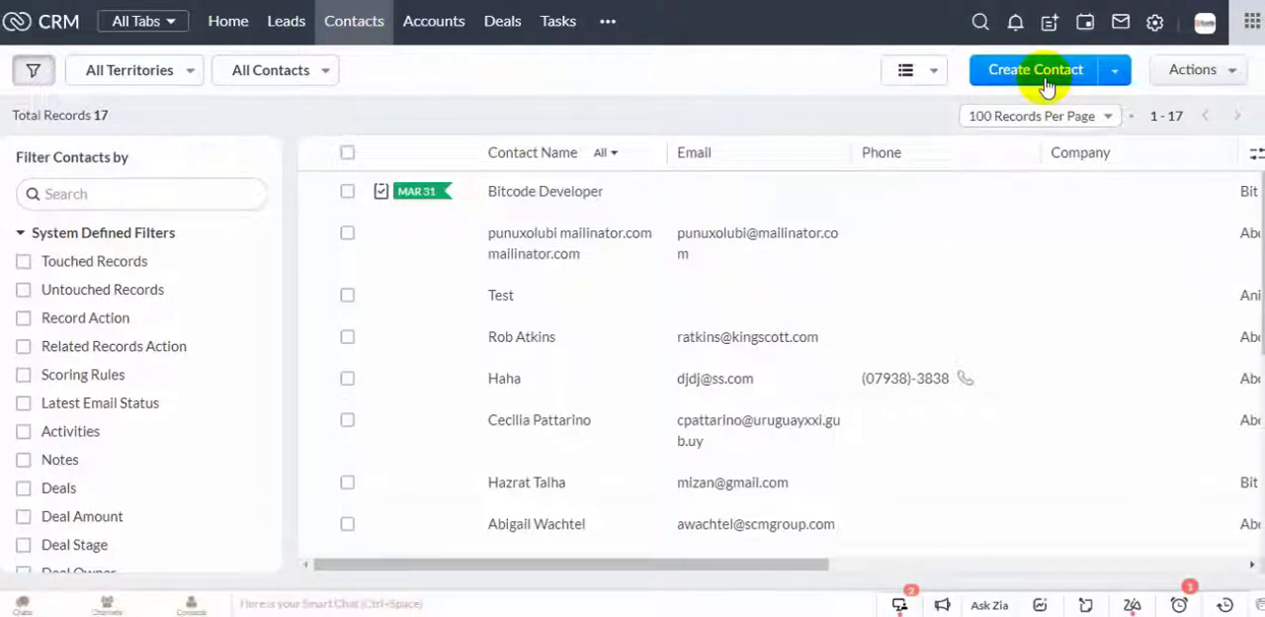
click(1036, 69)
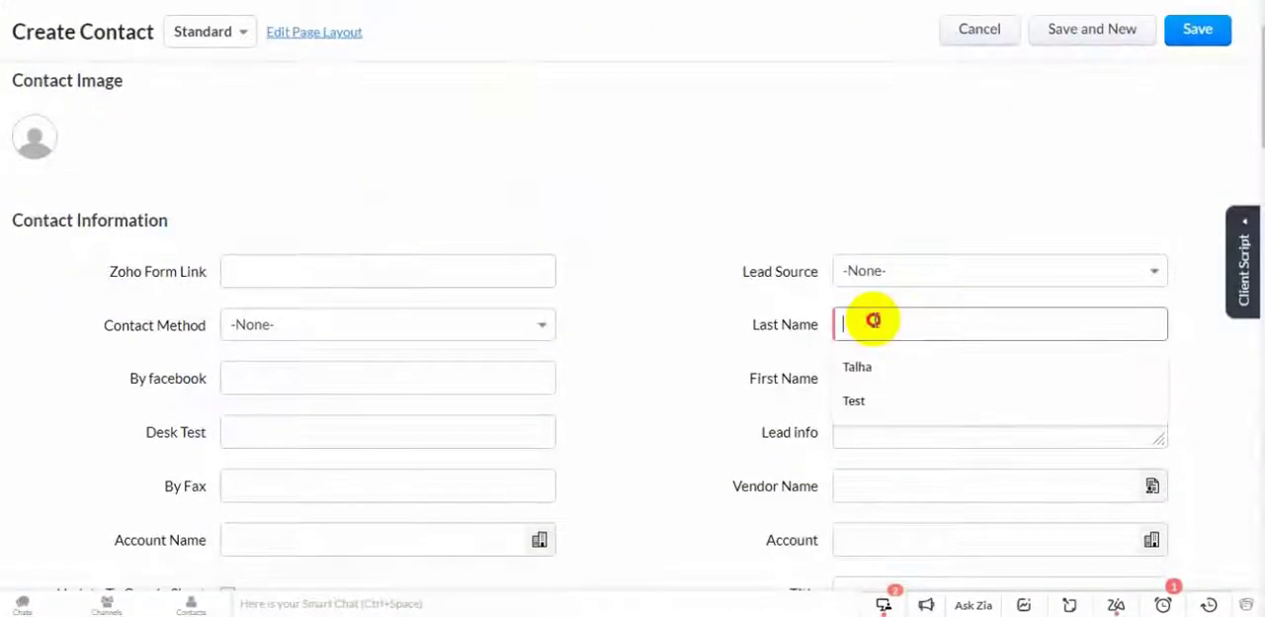
text(HOZAIFA)
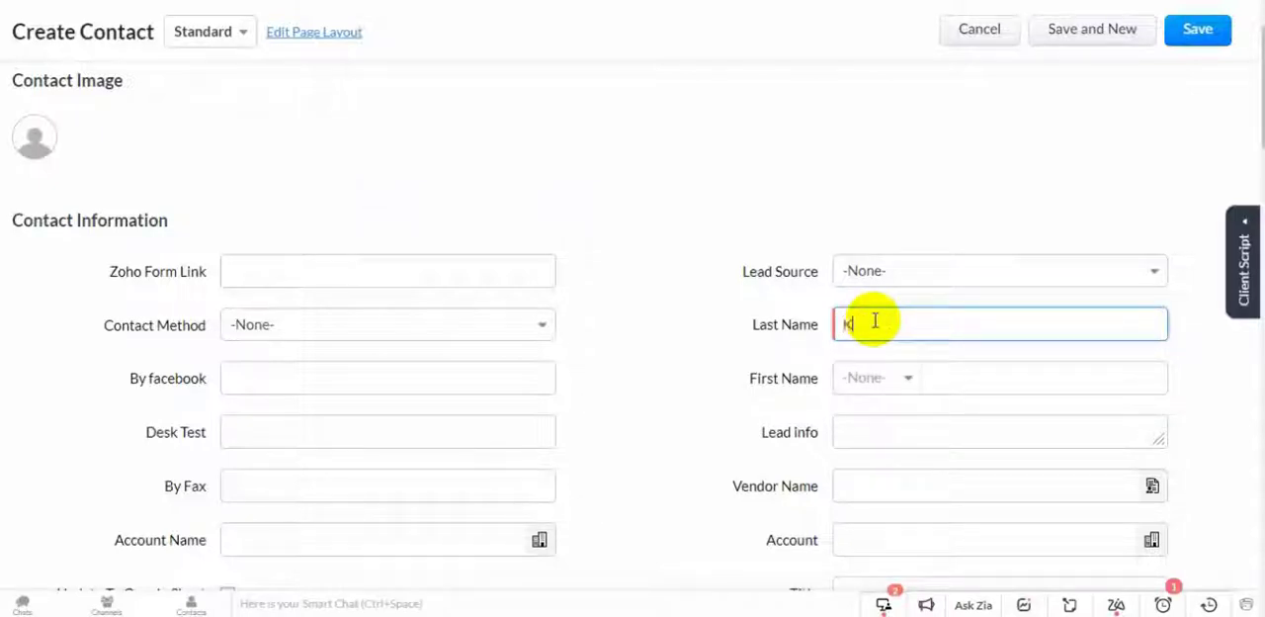
text(ader)
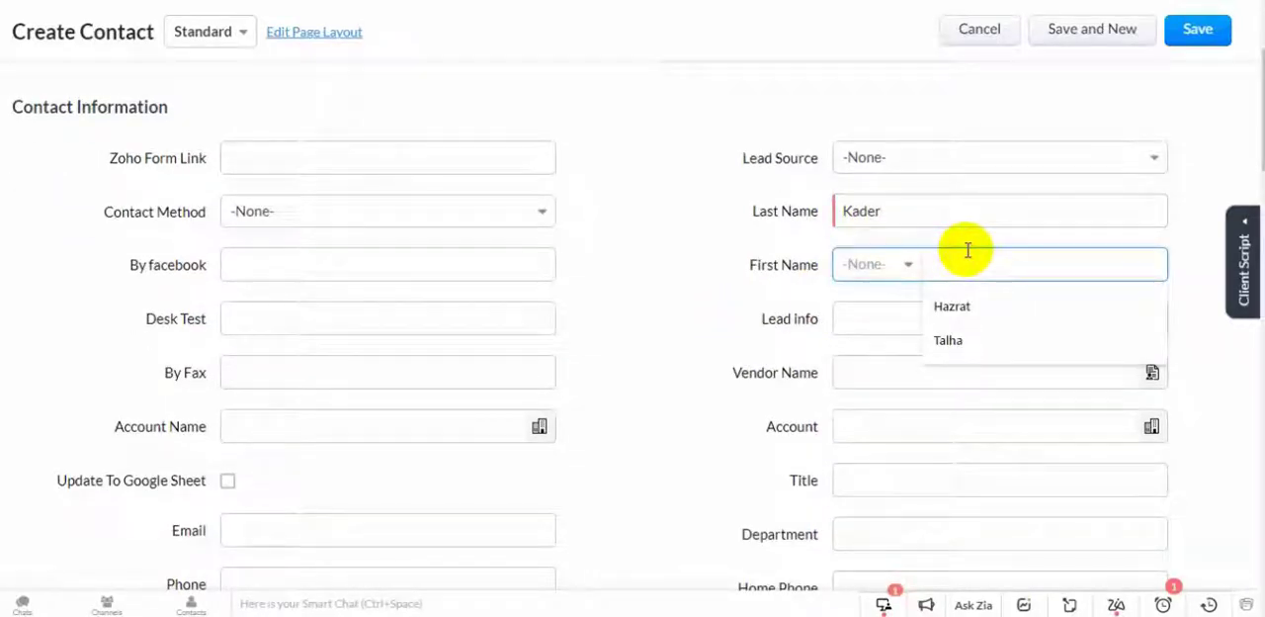
text(Abdul)
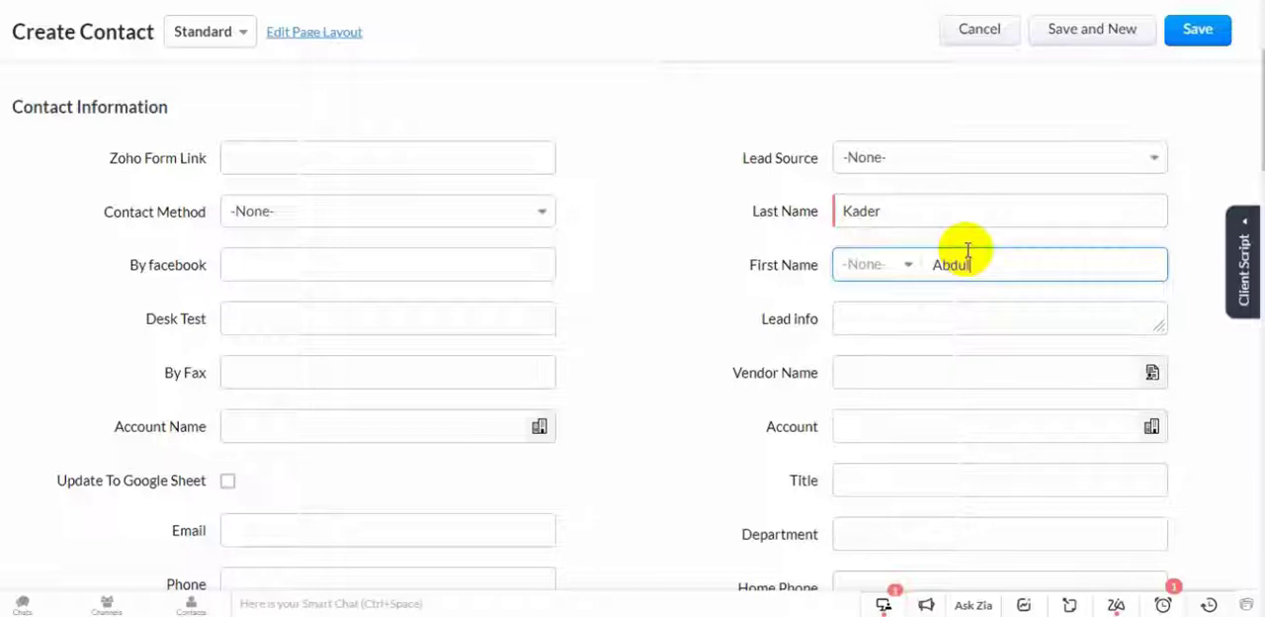
mouse_move(727, 297)
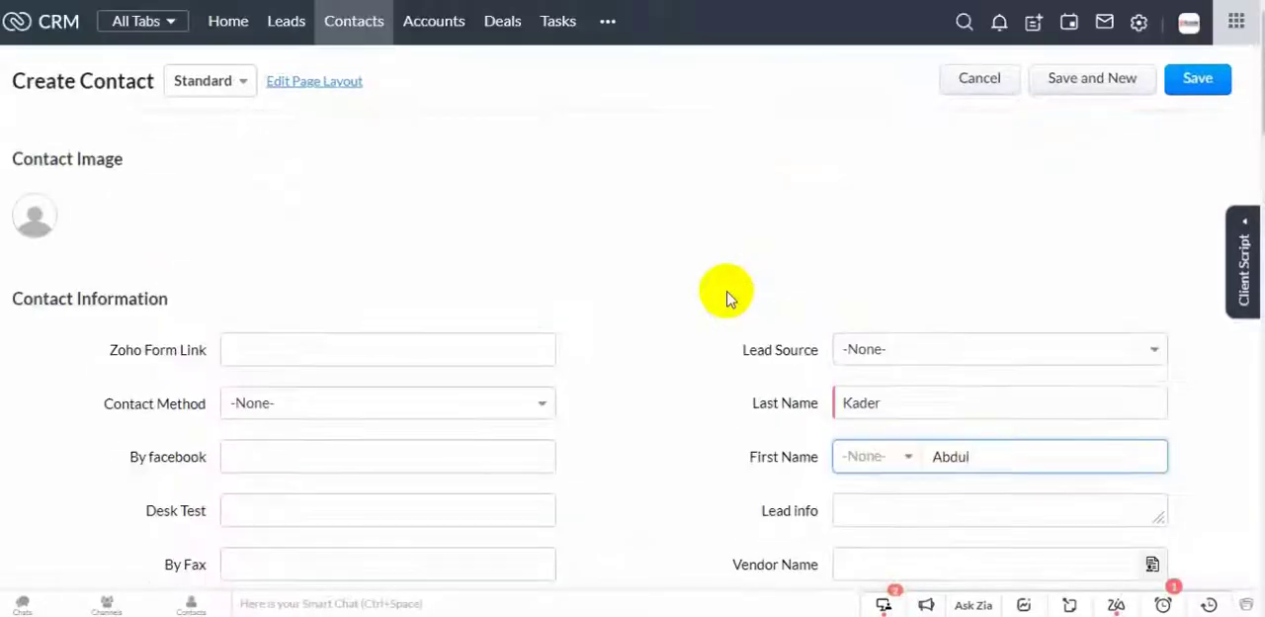
scroll(down, 3)
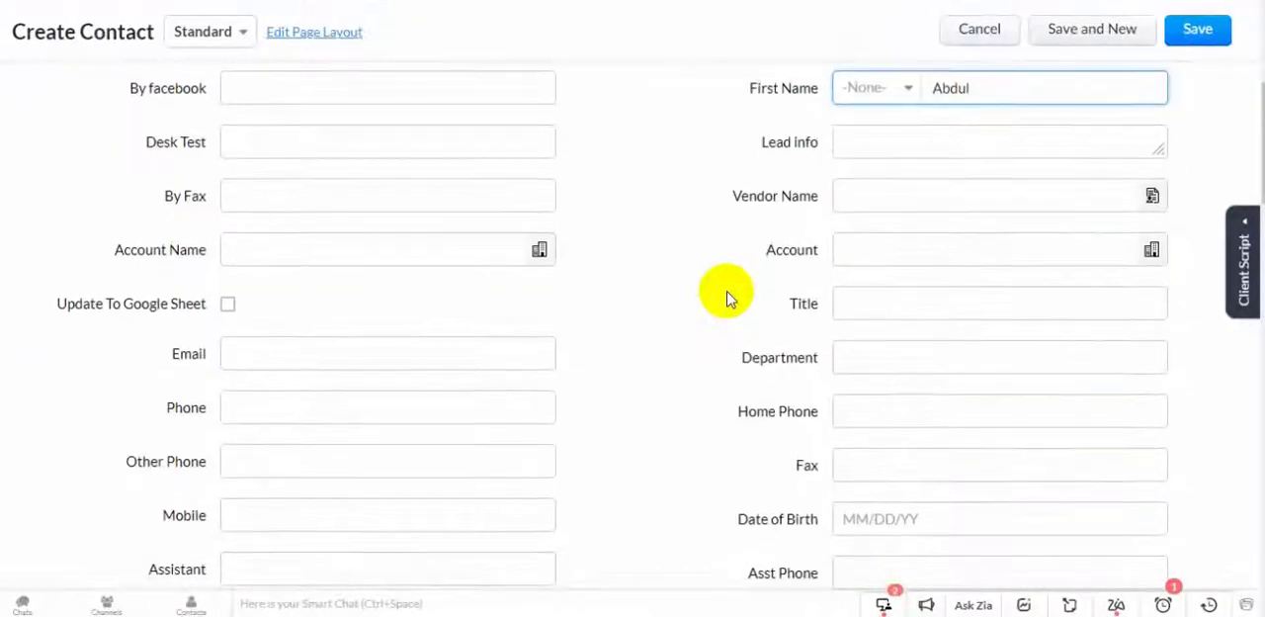
scroll(down, 3)
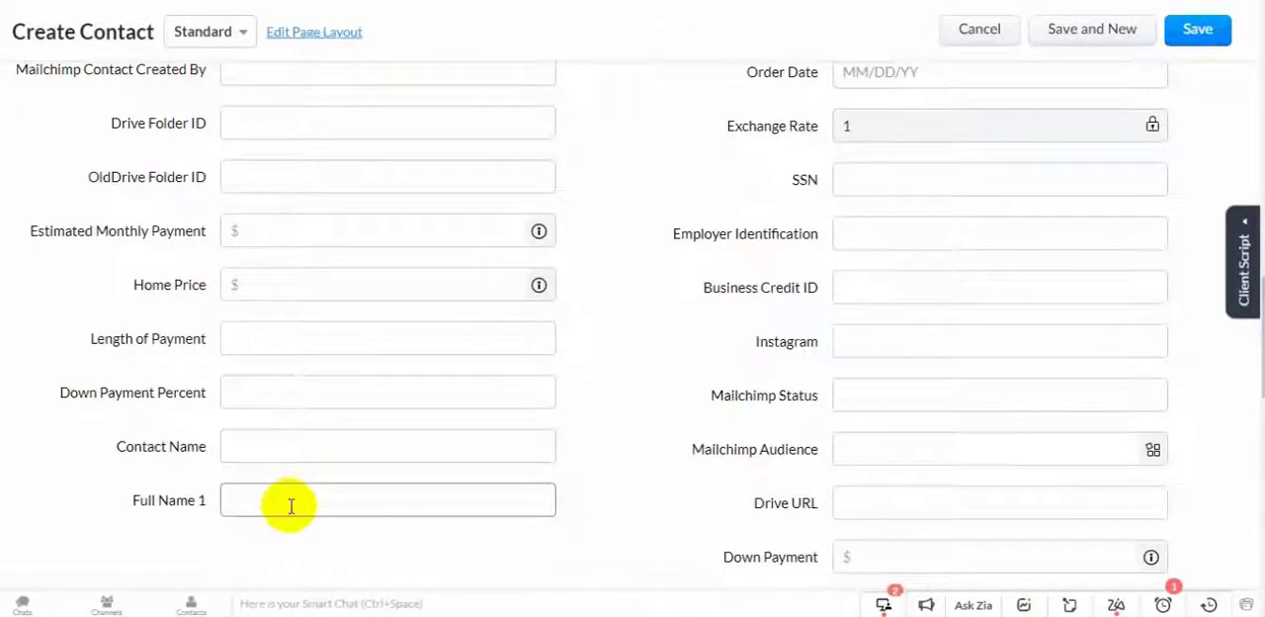
mouse_move(358, 484)
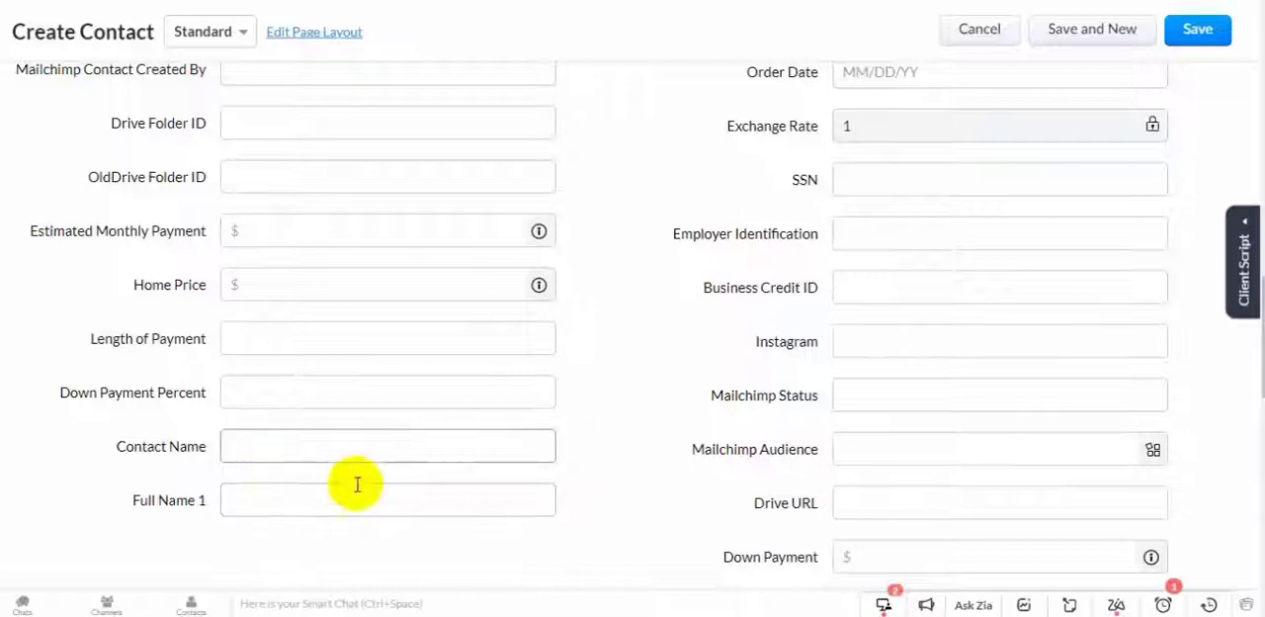
mouse_move(630, 399)
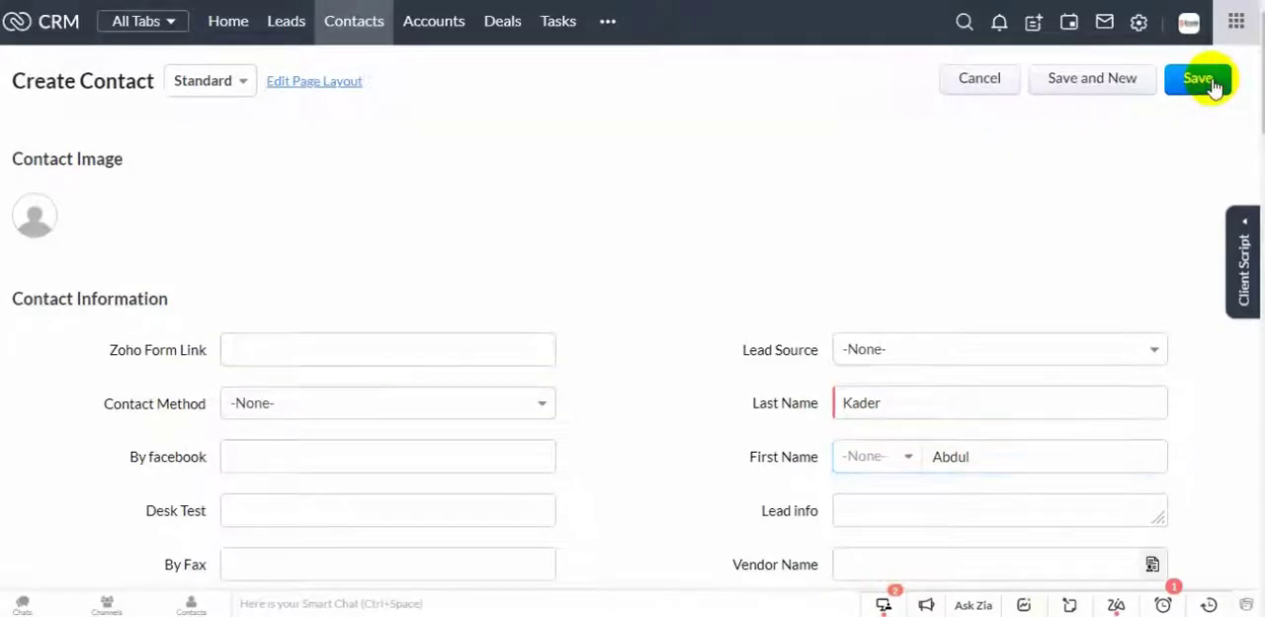
click(1197, 79)
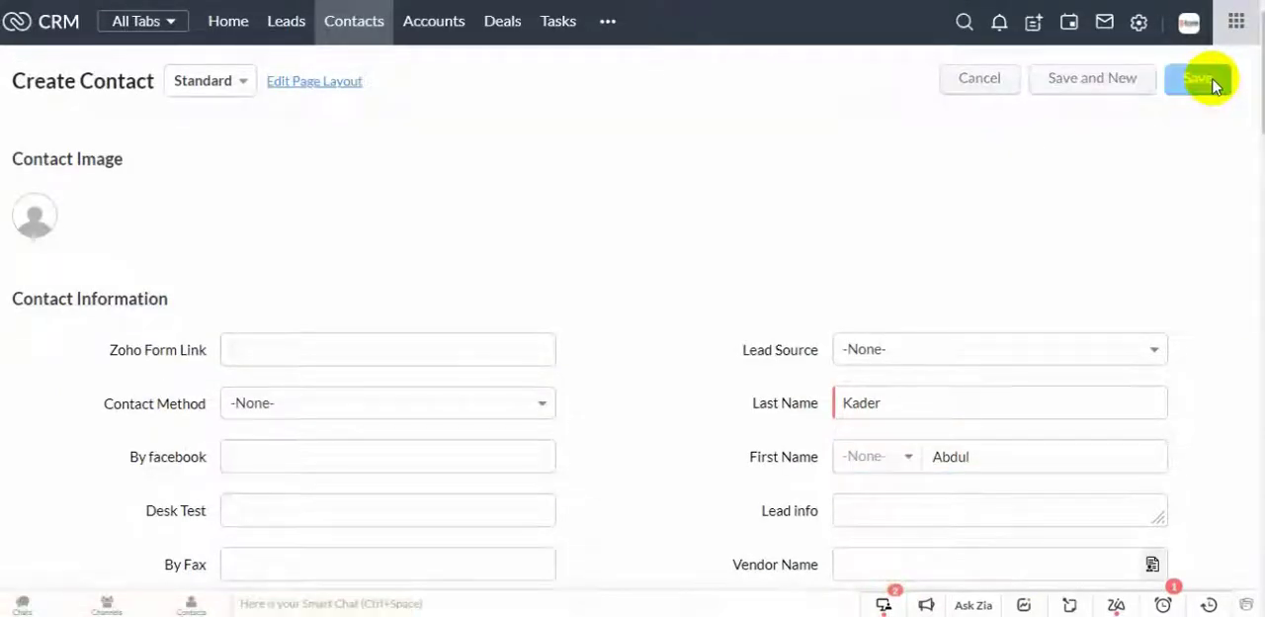
click(1201, 79)
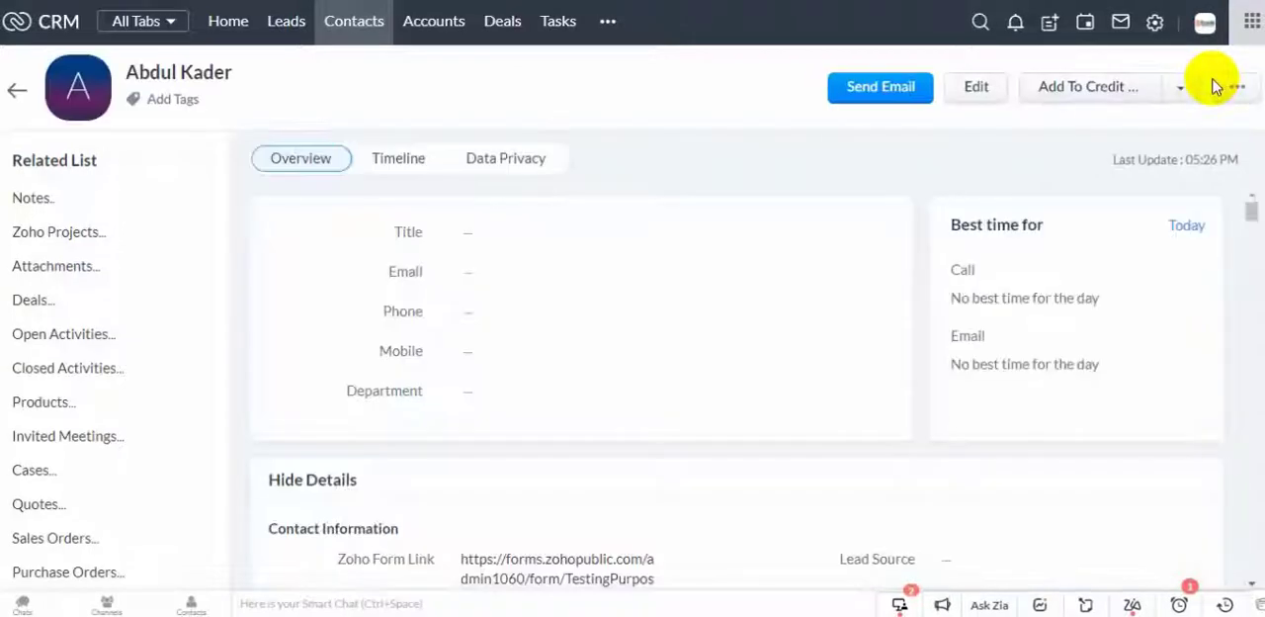
scroll(down, 3)
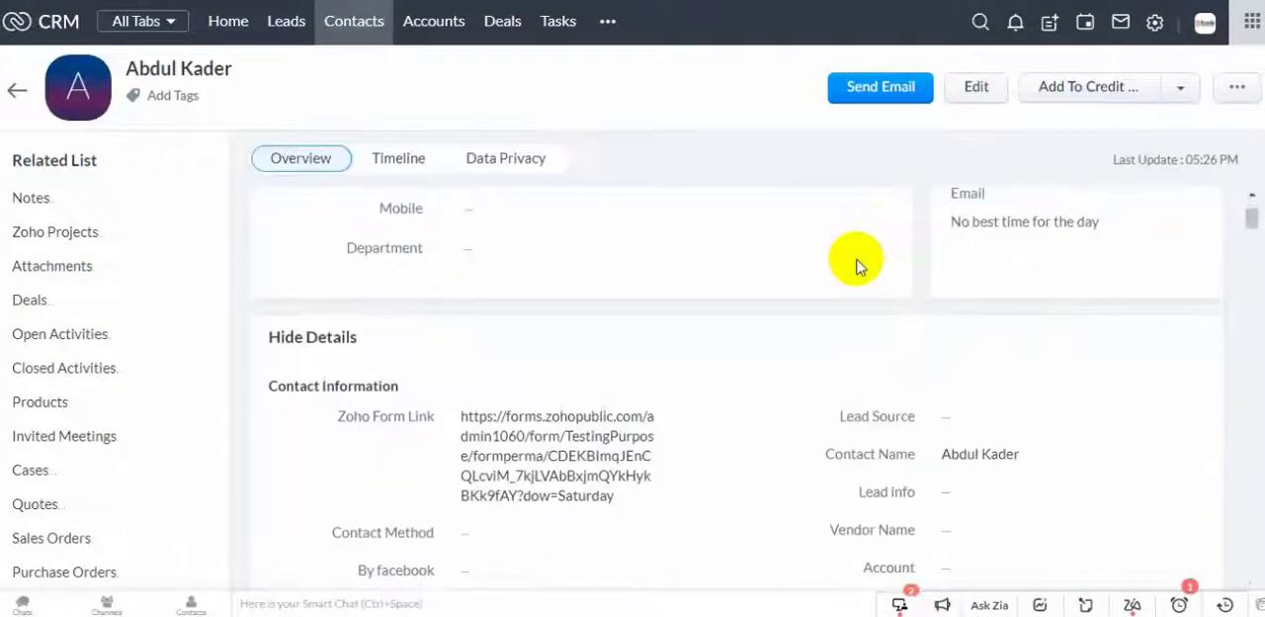
scroll(down, 3)
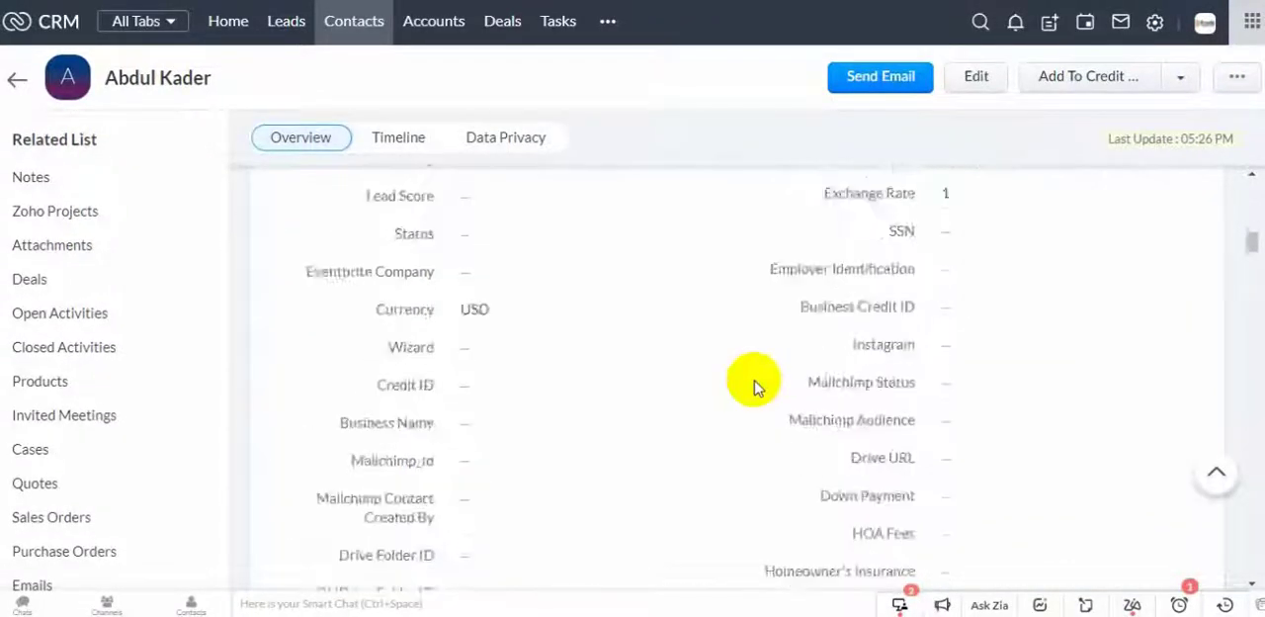
scroll(down, 3)
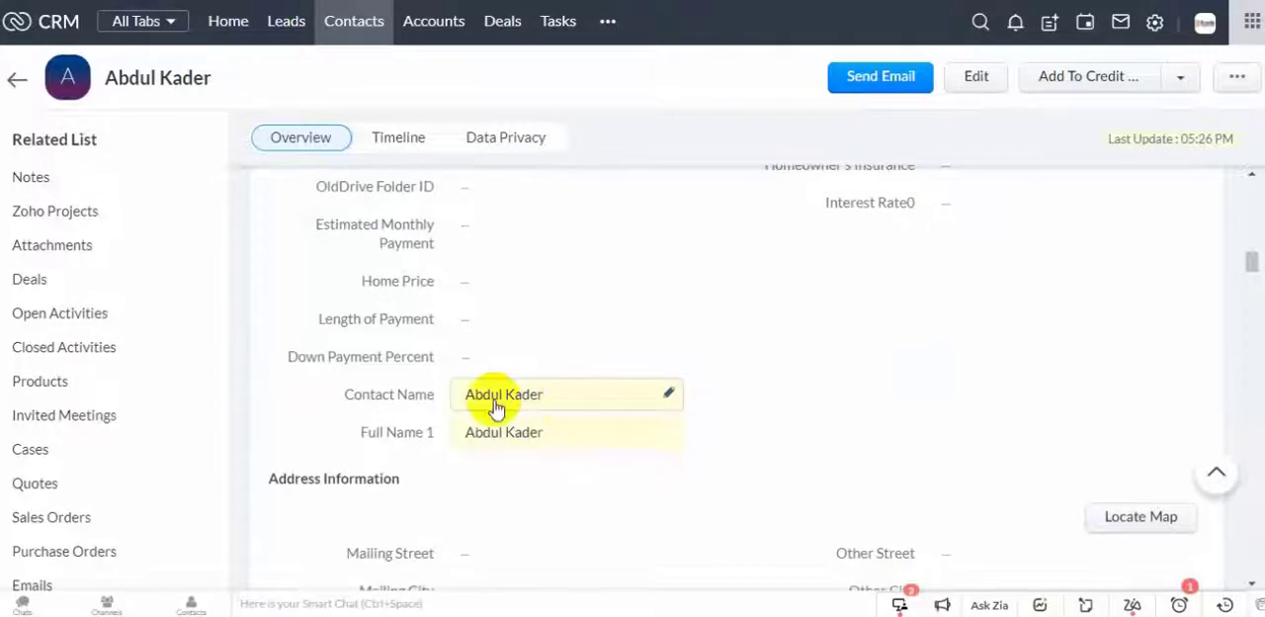
mouse_move(522, 403)
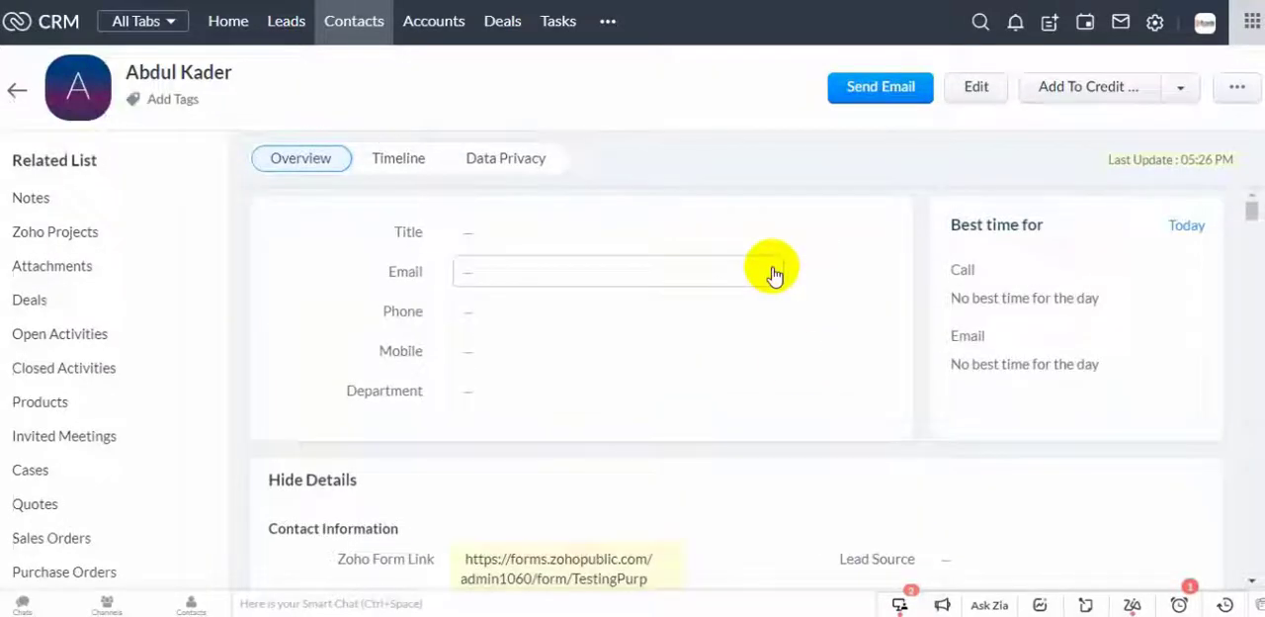
scroll(down, 3)
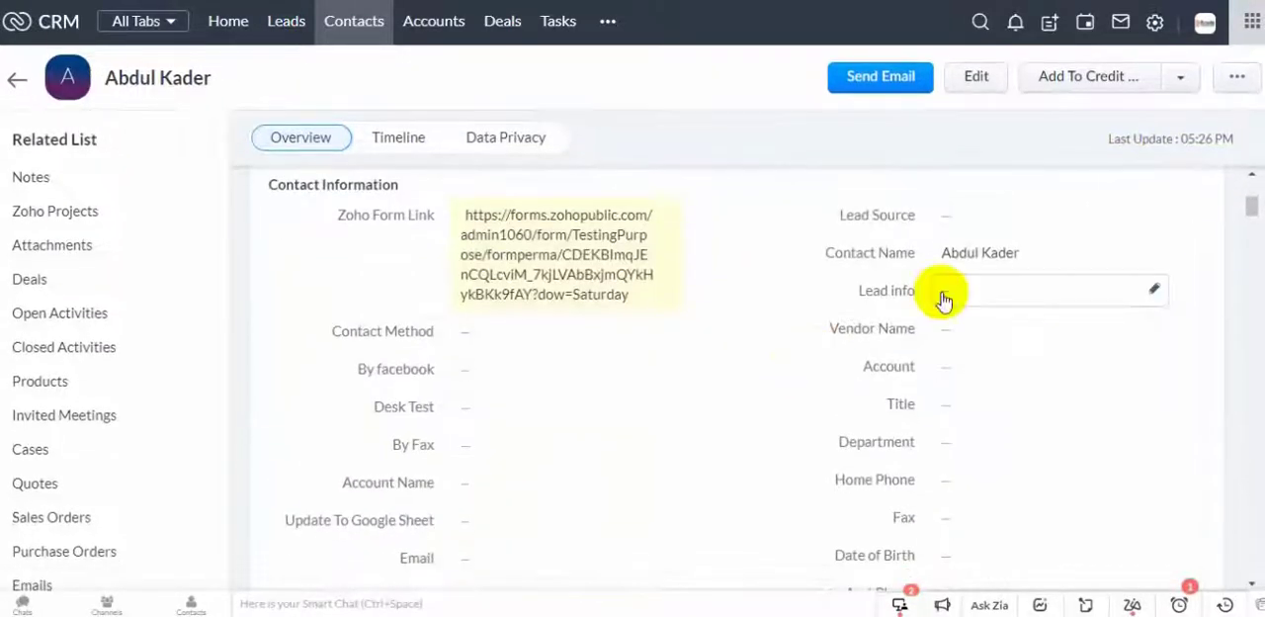
scroll(down, 3)
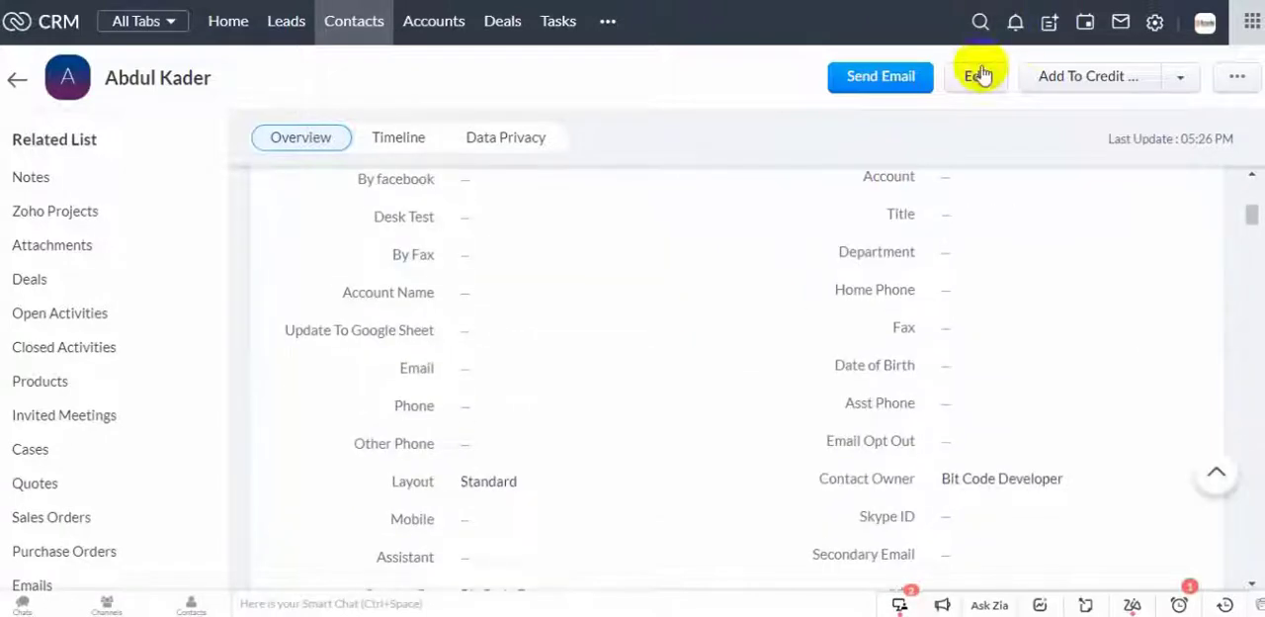
mouse_move(976, 77)
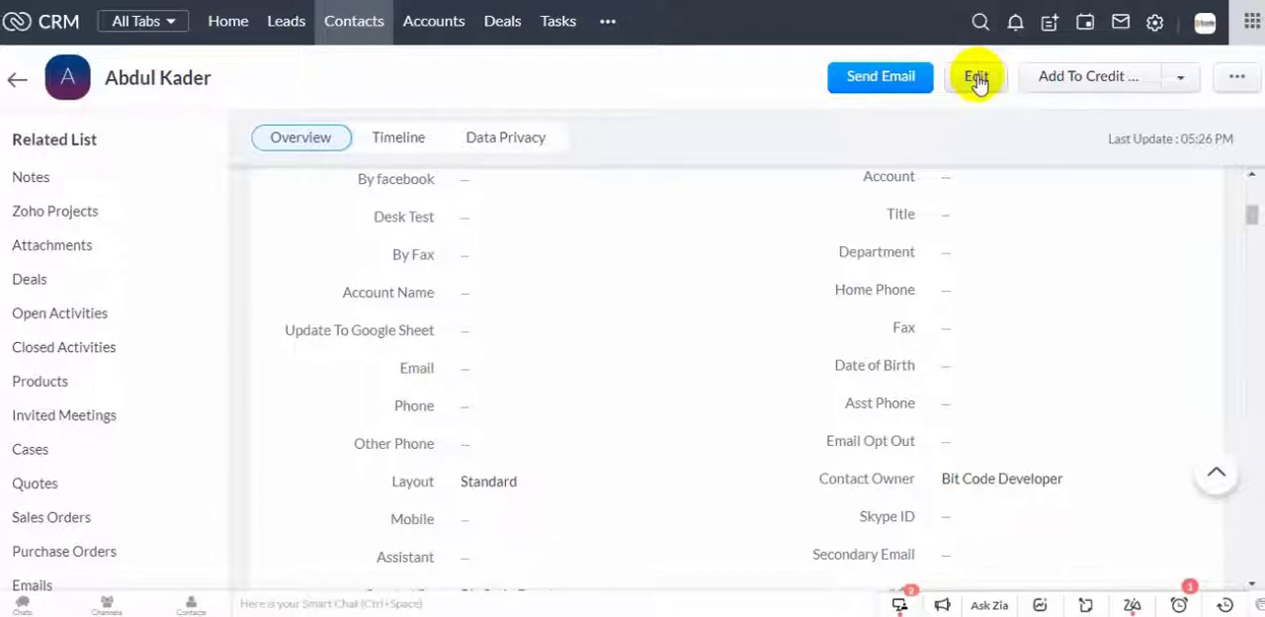
click(972, 75)
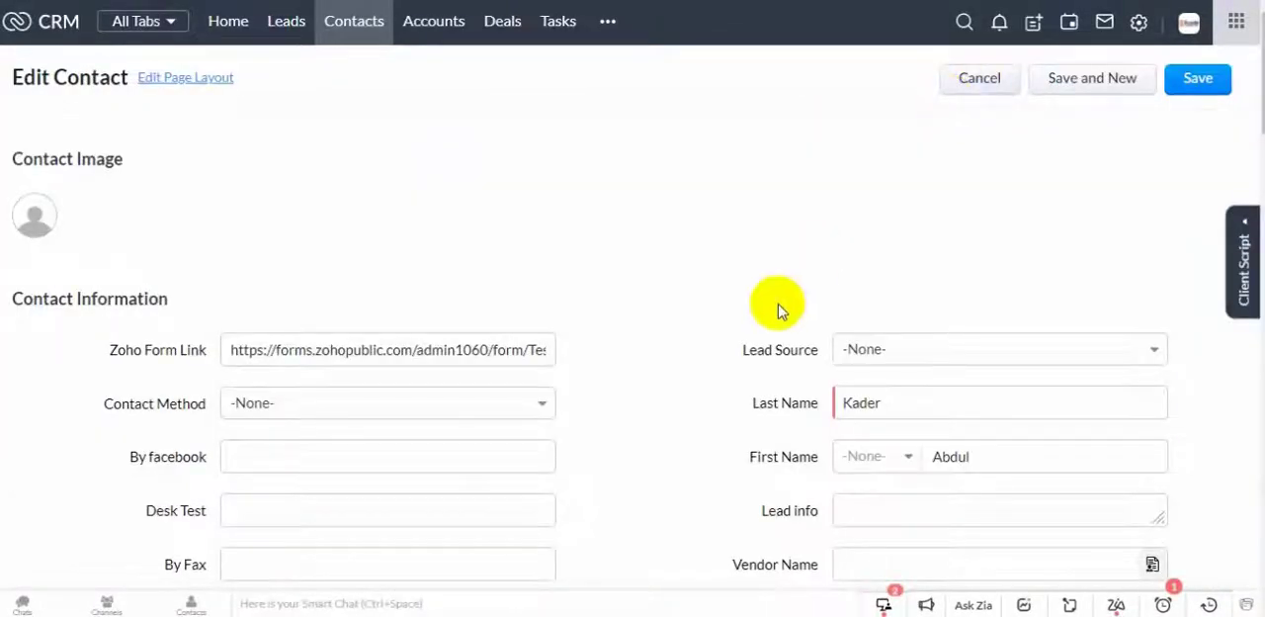
scroll(down, 3)
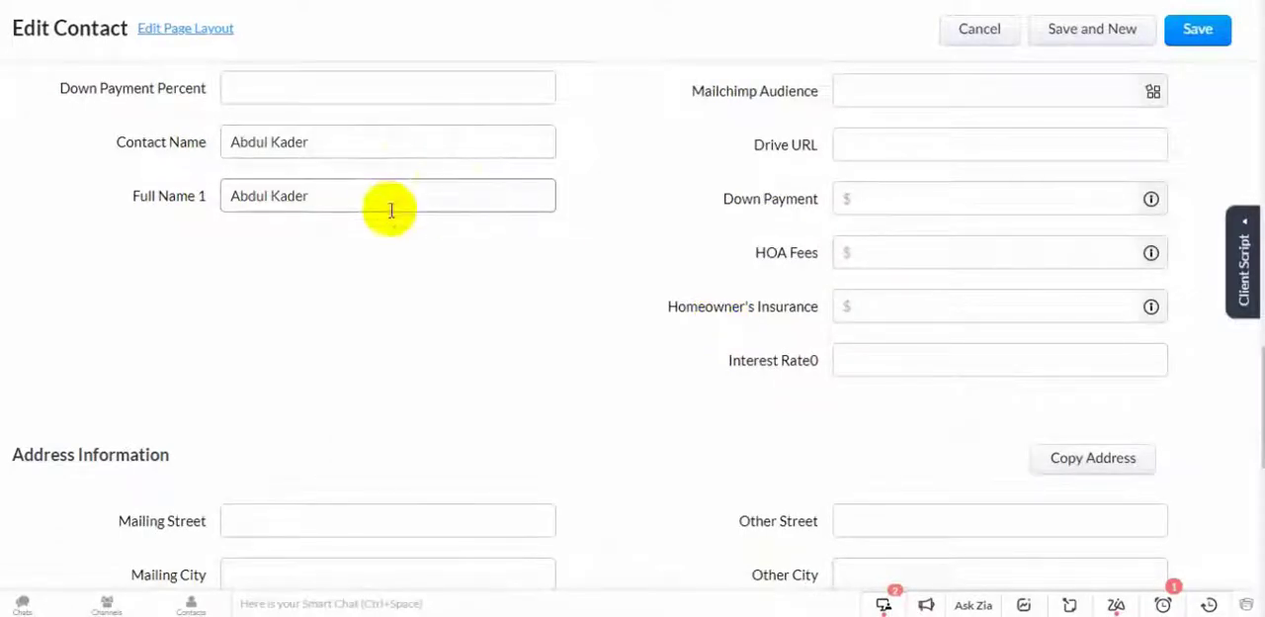
mouse_move(407, 275)
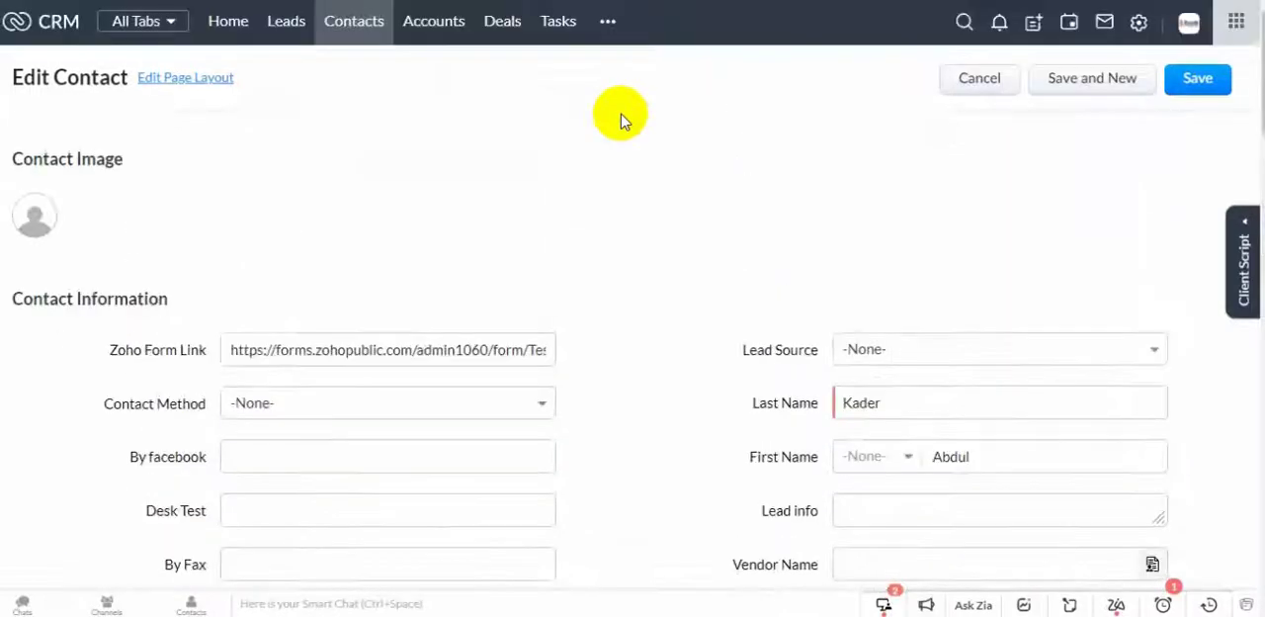
mouse_move(1138, 24)
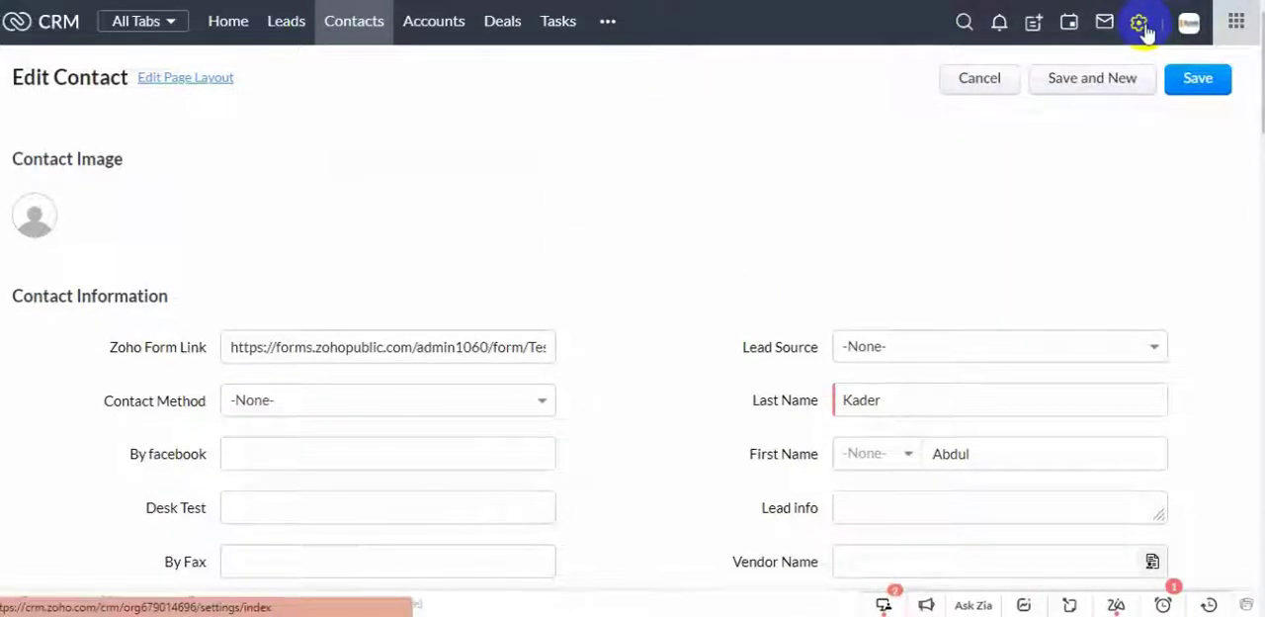
- Go to Setup > Developer Space > Functions and filter the list by 'talha'
click(1138, 24)
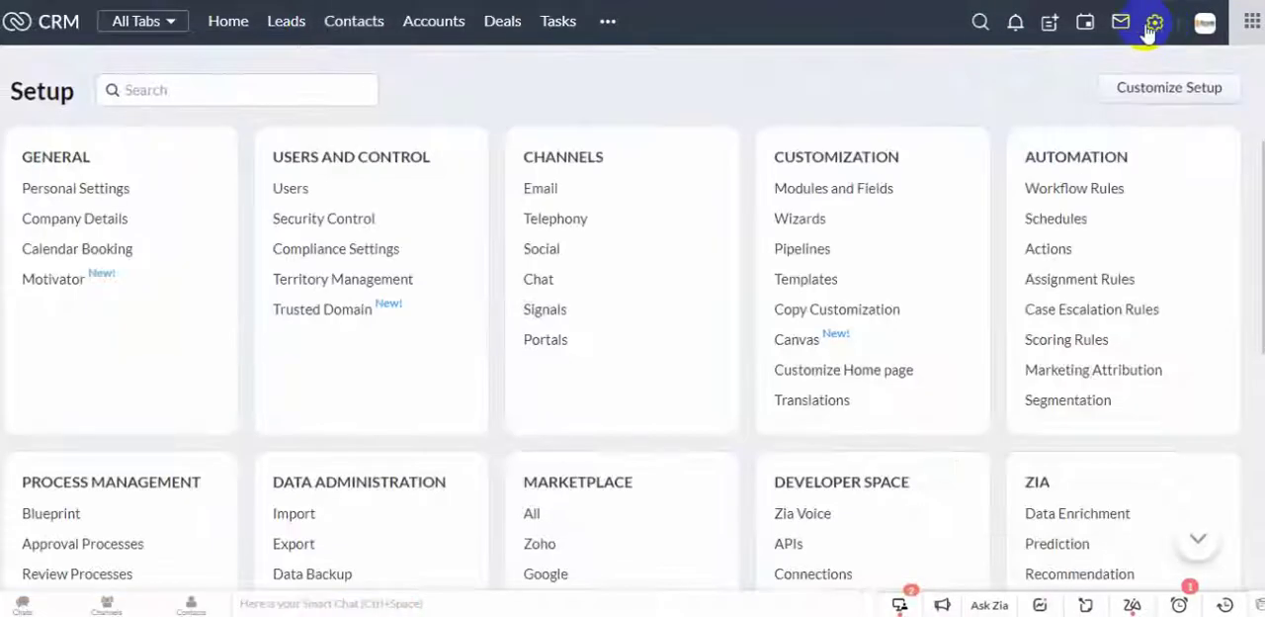
mouse_move(976, 466)
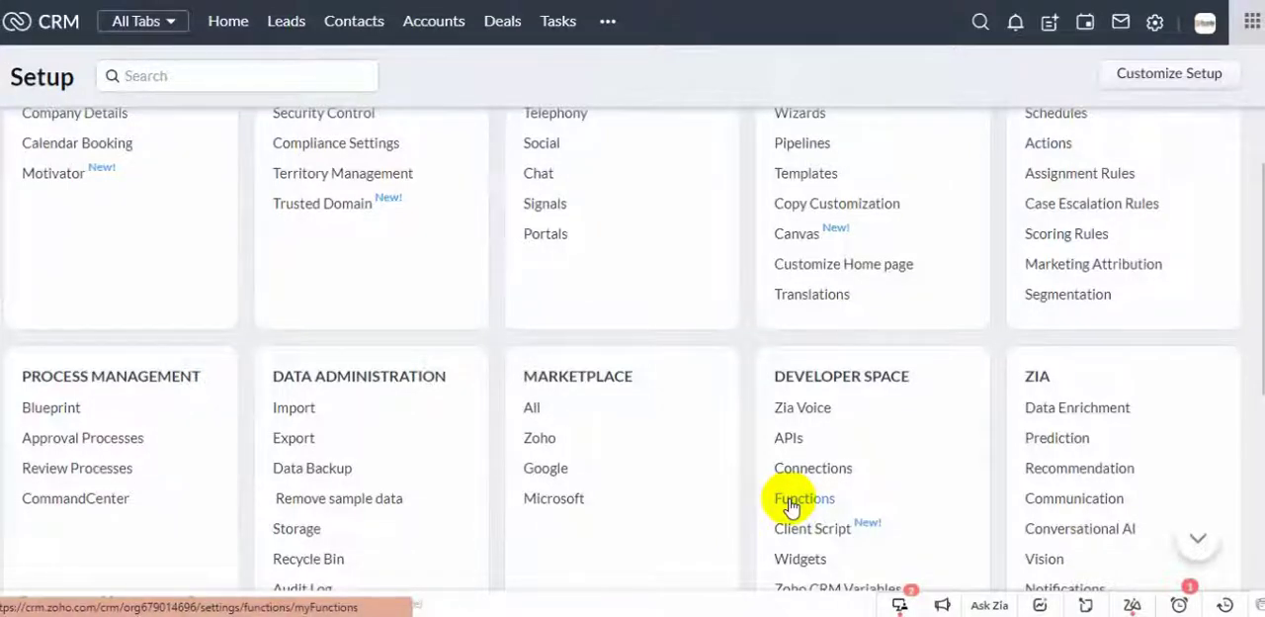
click(802, 498)
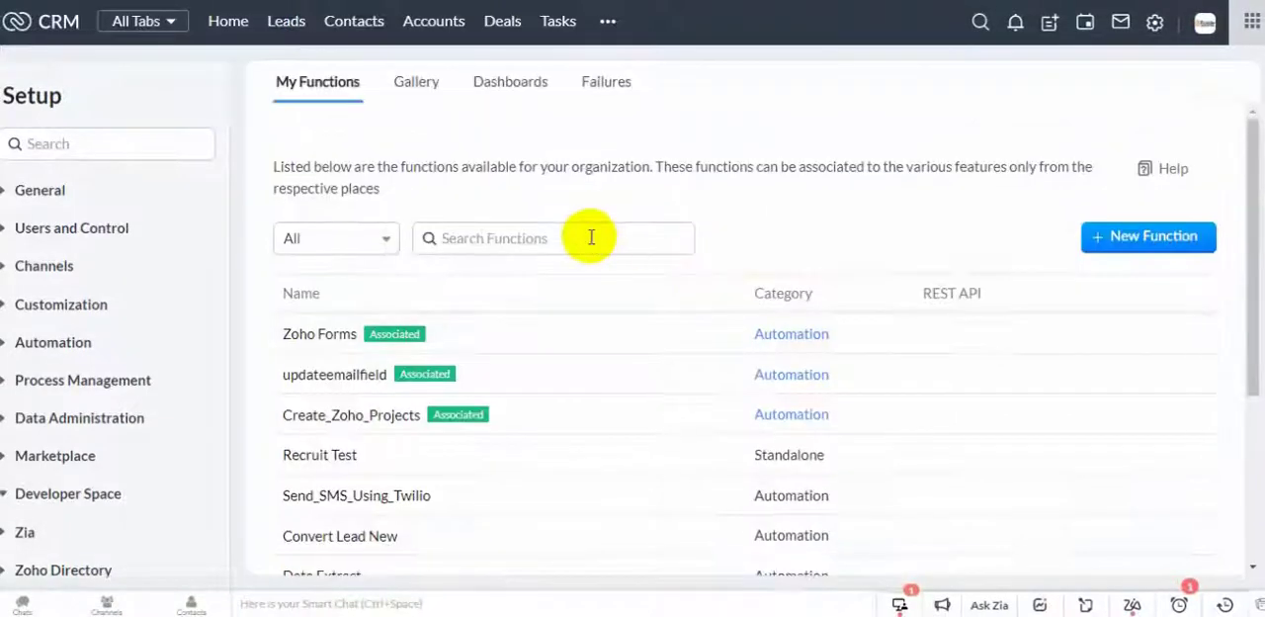
text(t)
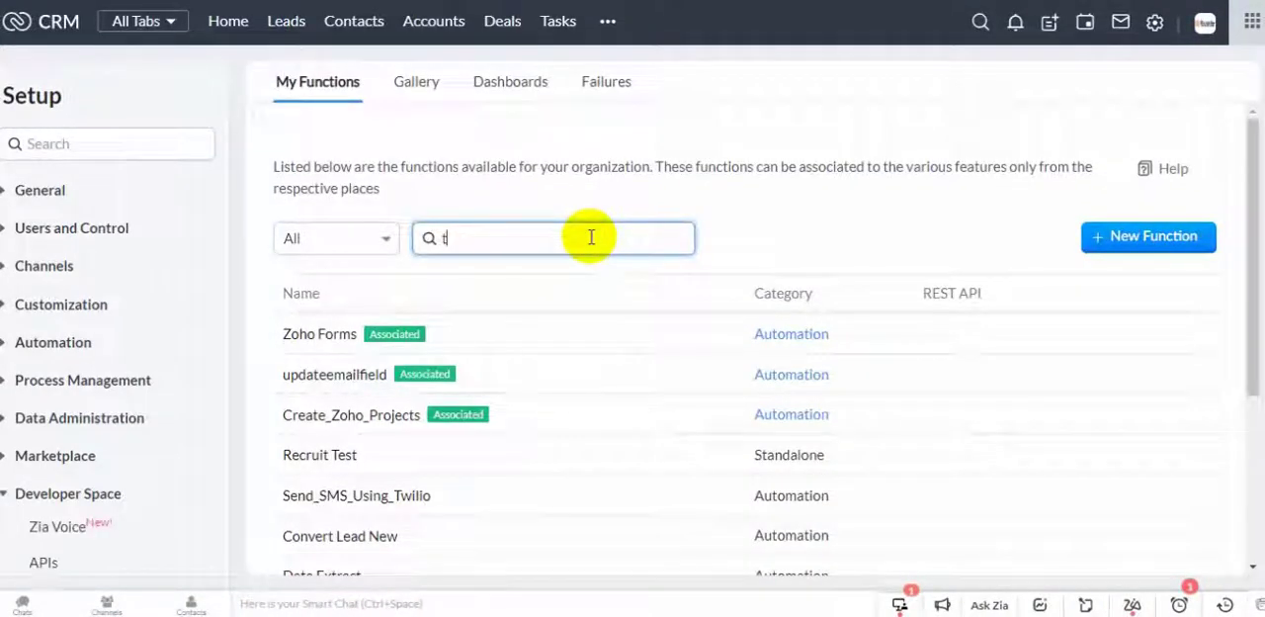
text(alha)
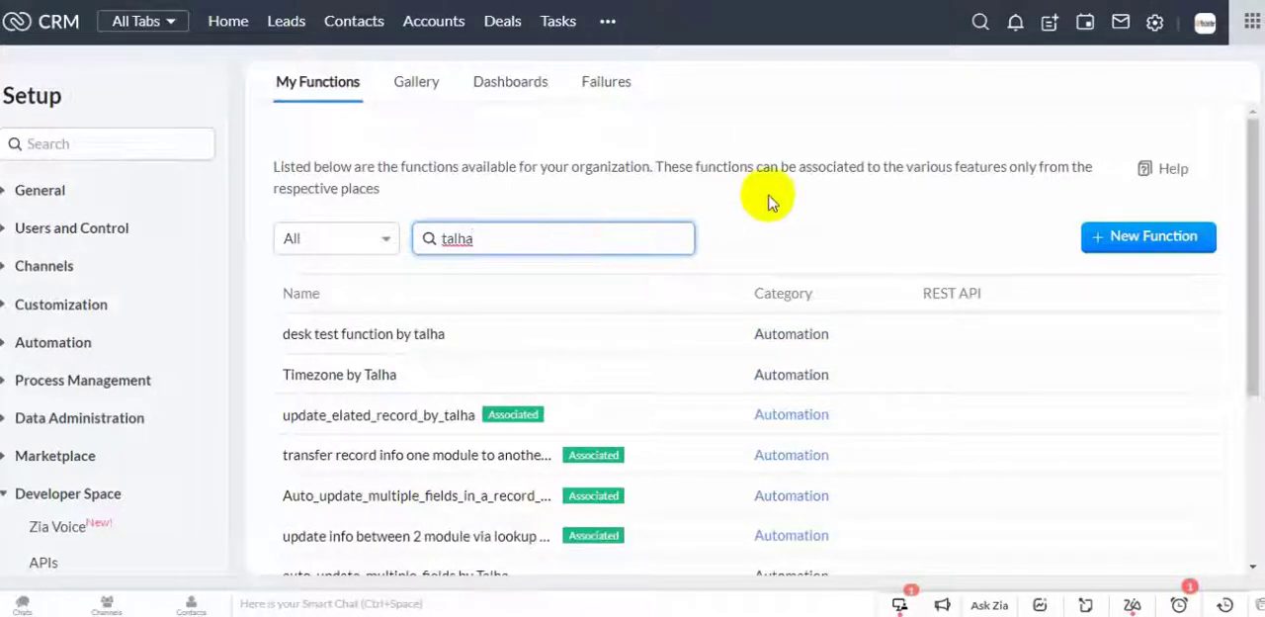
scroll(down, 3)
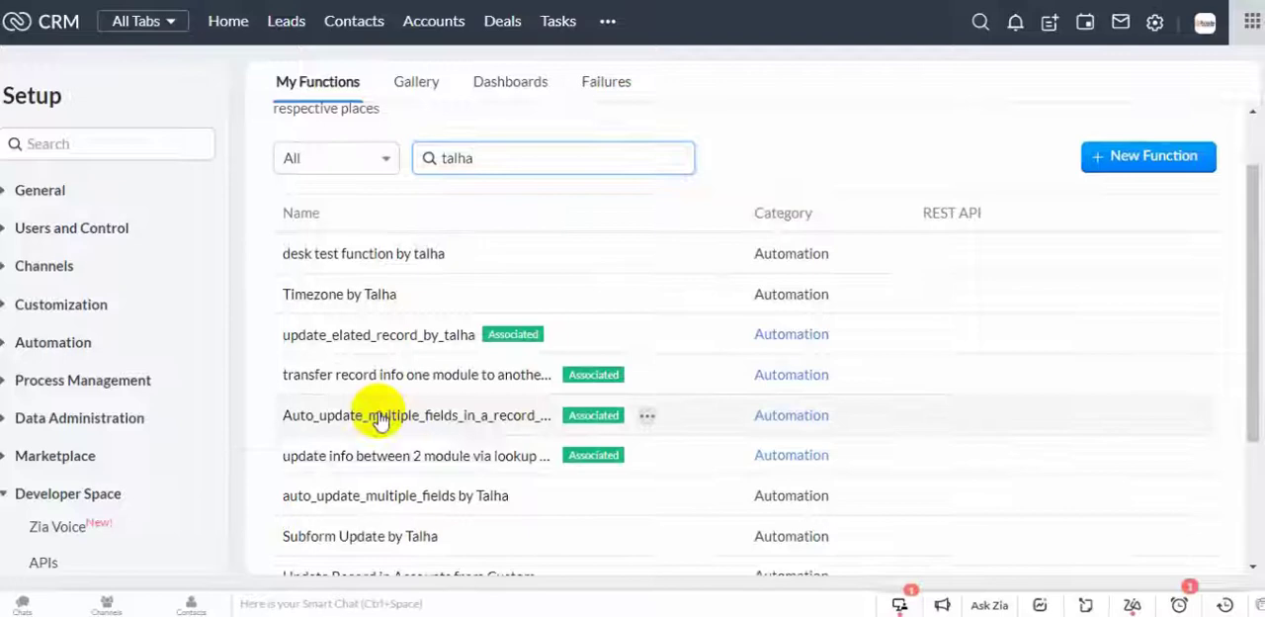
- Load Auto_update_multiple_fields_in_a_record_by_talha into the Deluge editor
click(385, 415)
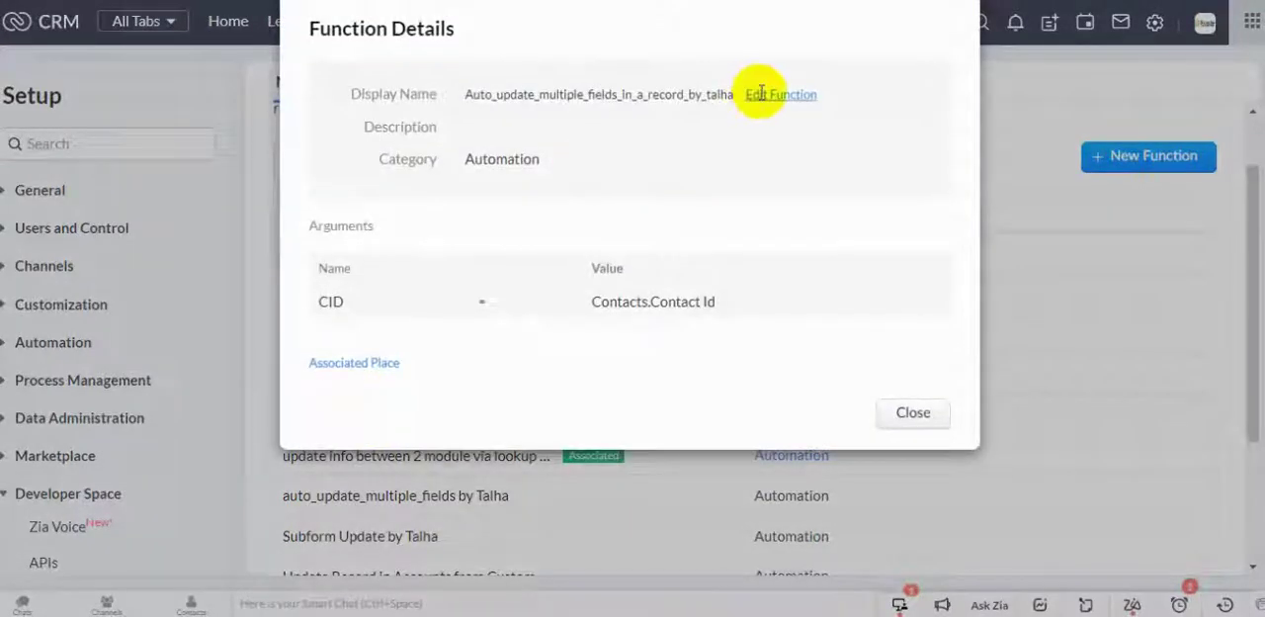
click(779, 93)
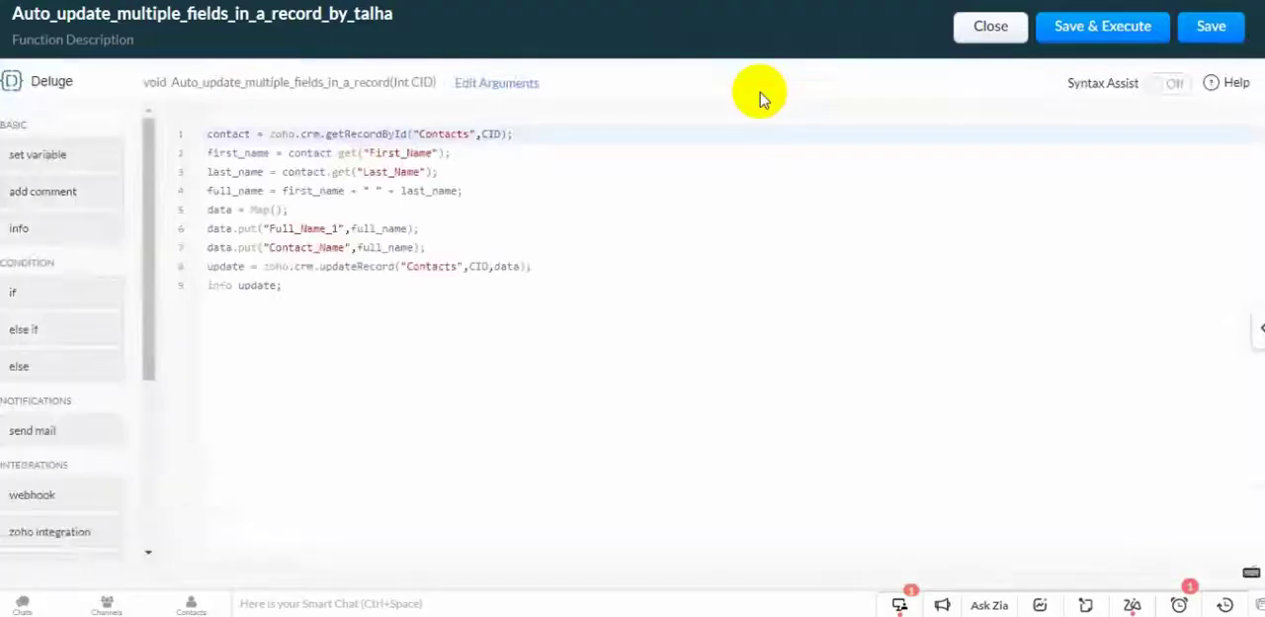